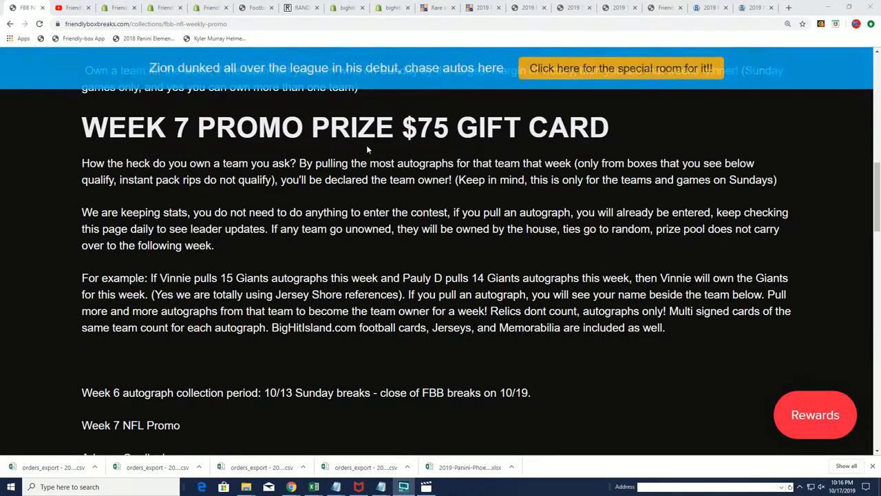
Step: Review the 28 numbered participant names and scroll down to the Part 2: Go! section
scroll("down", 3)
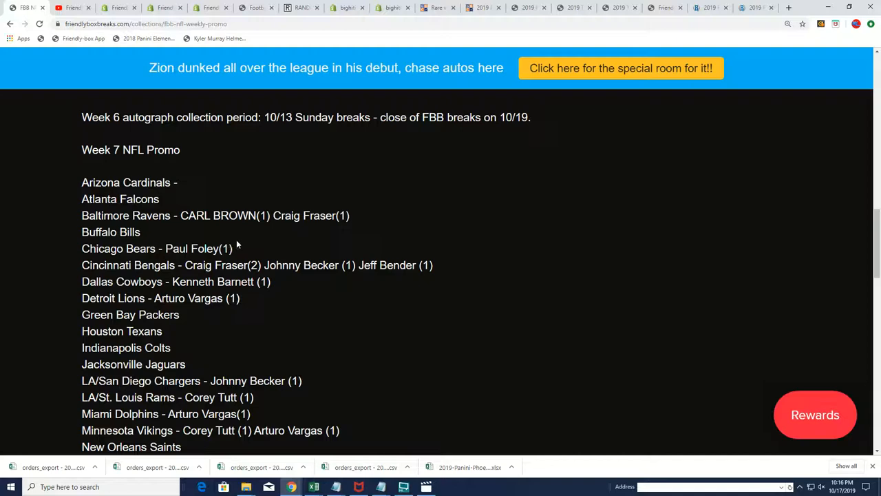
scroll("down", 3)
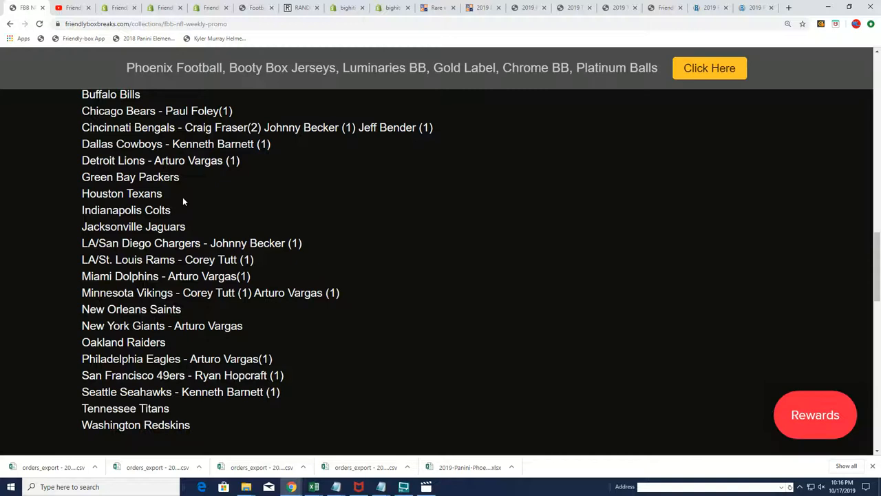
mouse_move(249, 274)
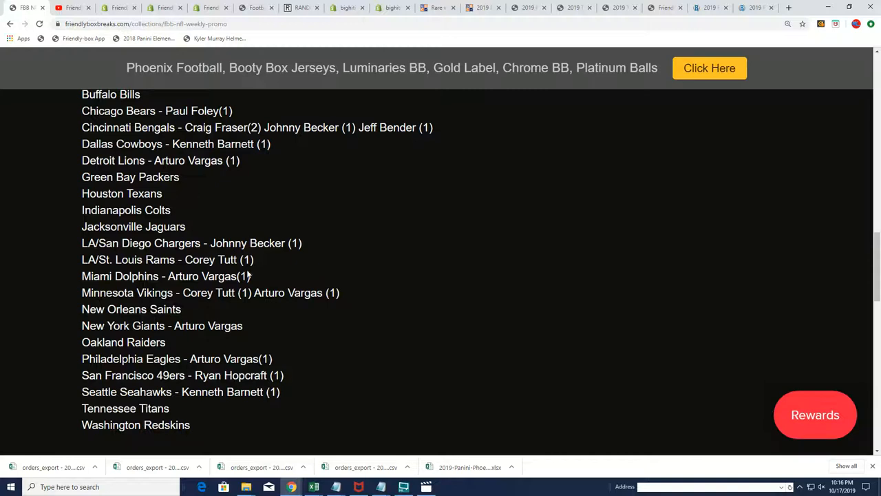
mouse_move(281, 414)
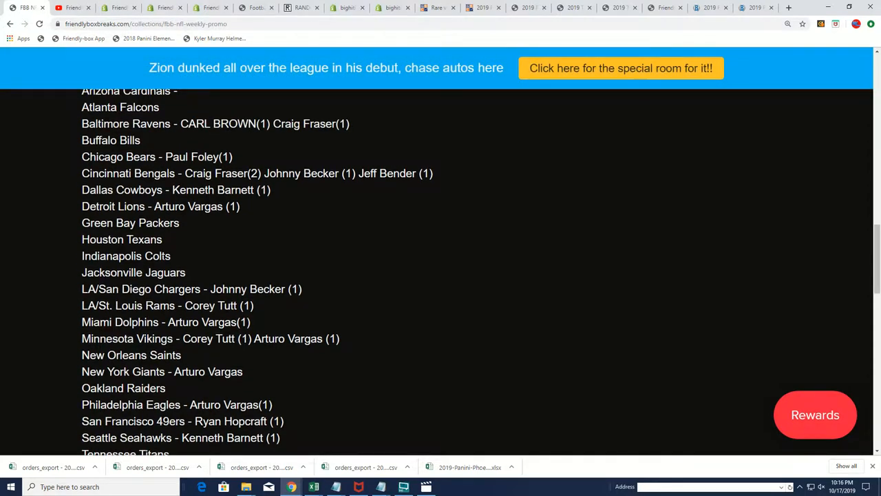
scroll("down", 3)
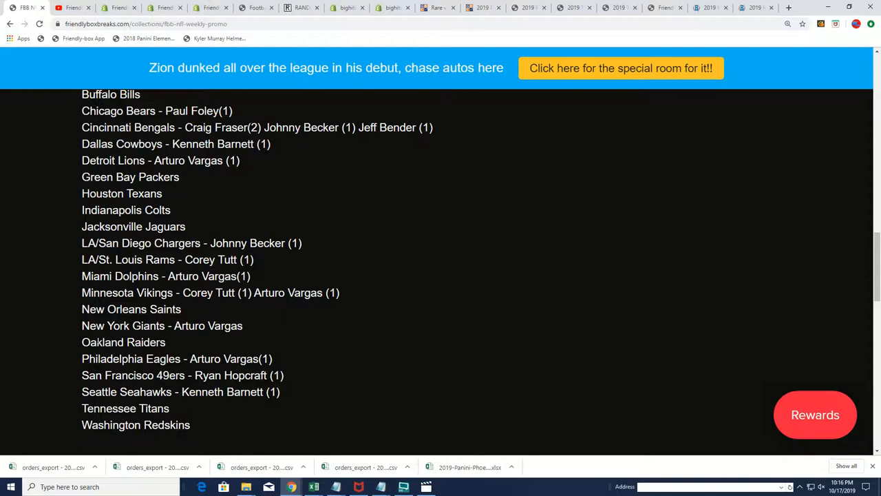
scroll("up", 3)
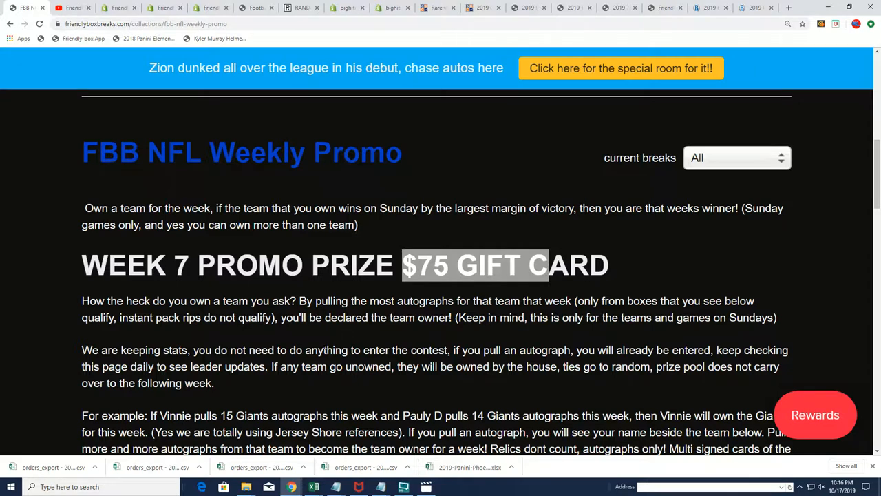
mouse_move(231, 4)
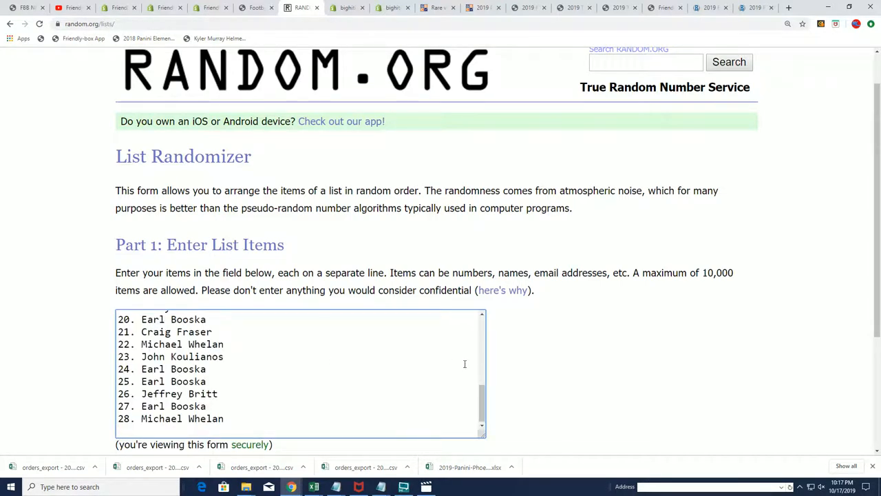
mouse_move(487, 367)
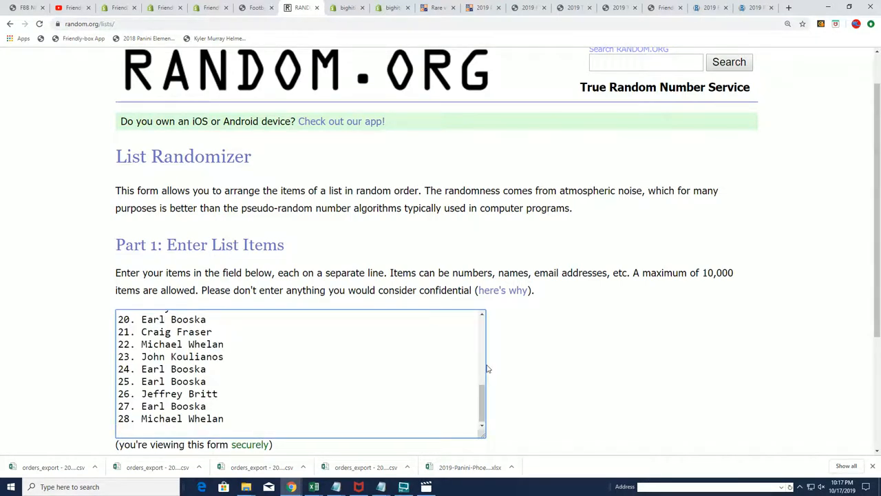
scroll("down", 3)
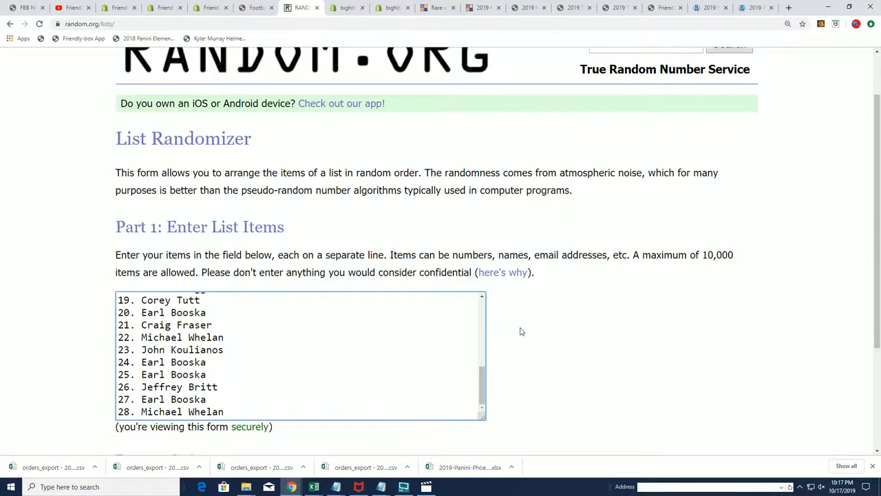
scroll("down", 3)
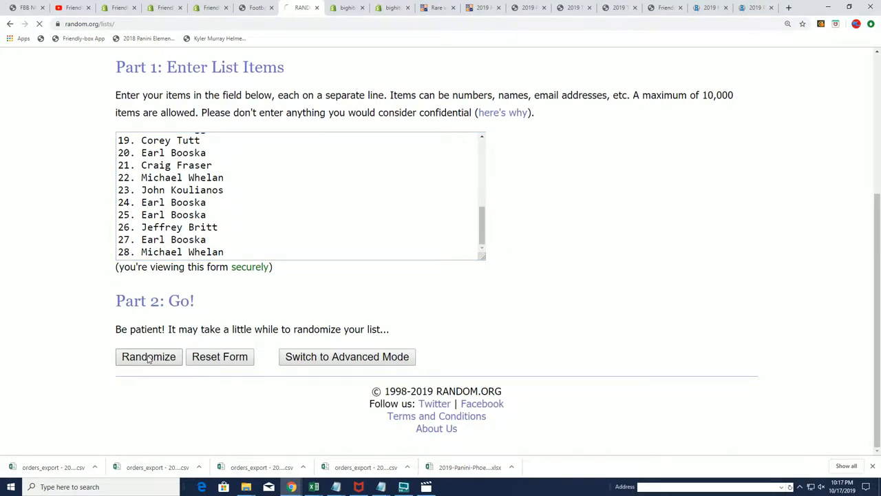
left_click(148, 356)
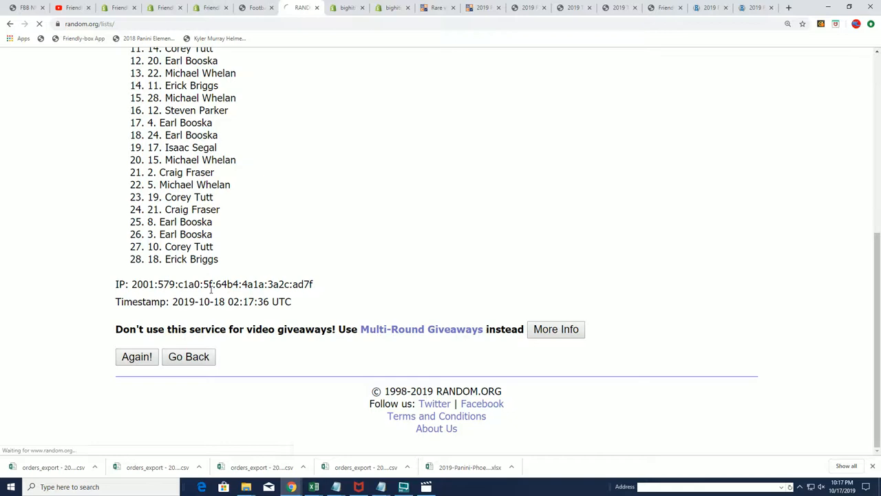
left_click(136, 357)
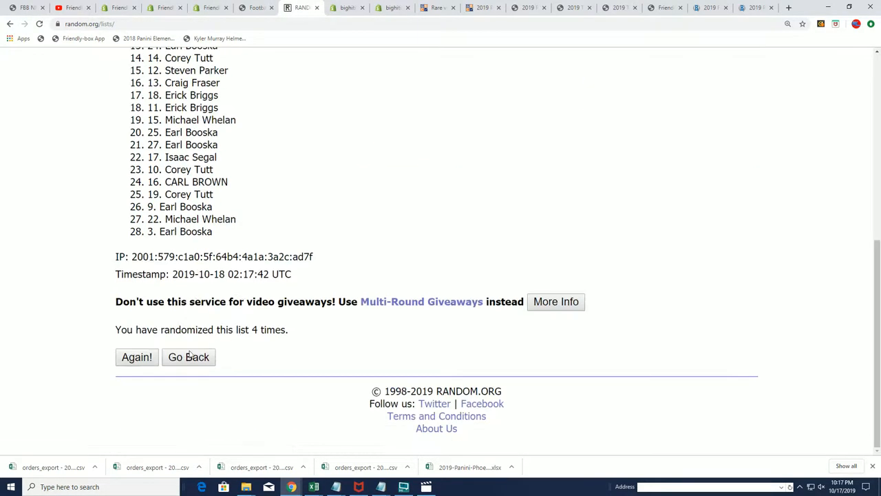
left_click(137, 356)
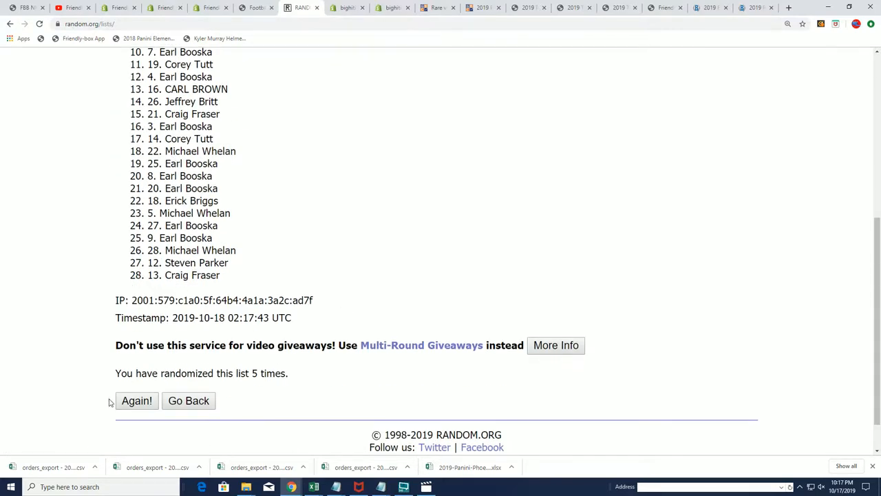
left_click(136, 399)
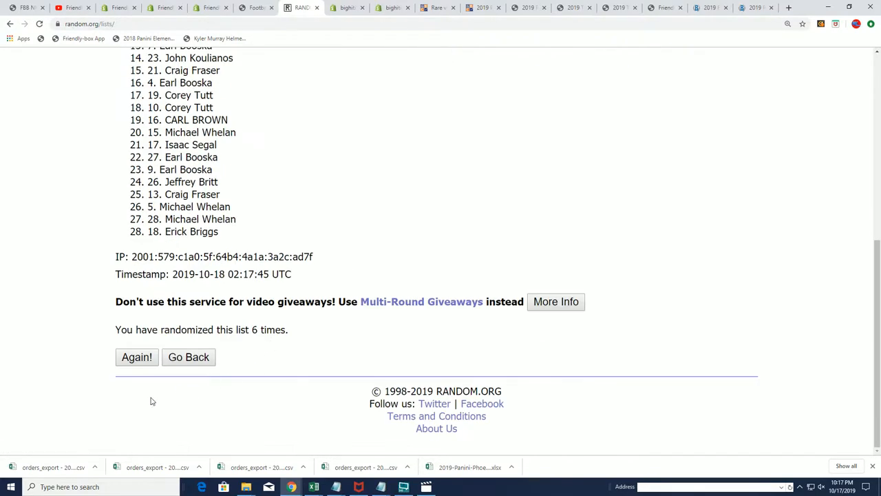
left_click(137, 357)
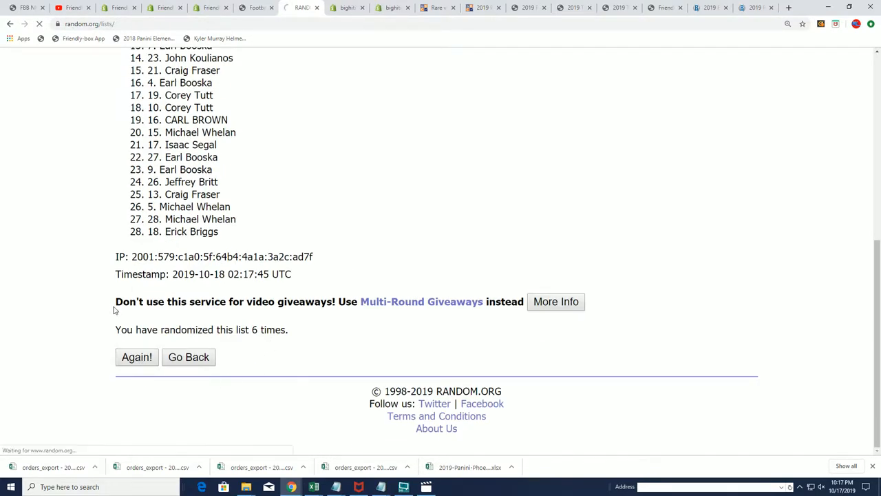
left_click(137, 357)
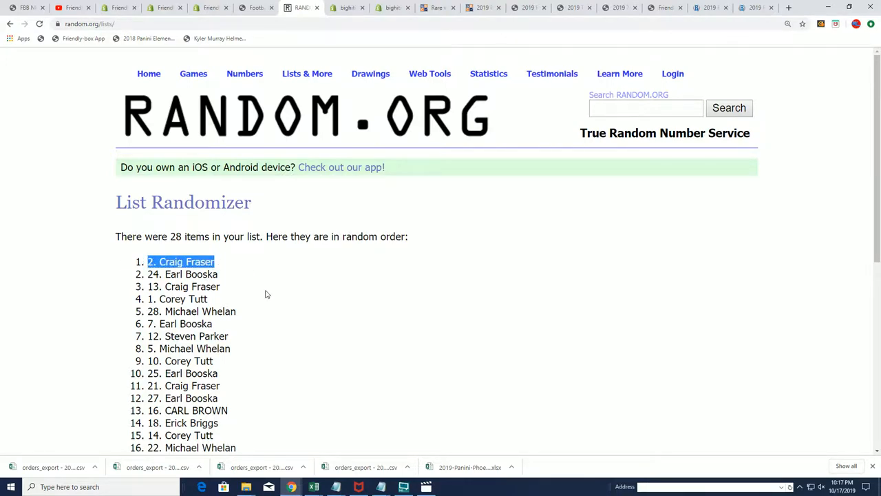
scroll("down", 3)
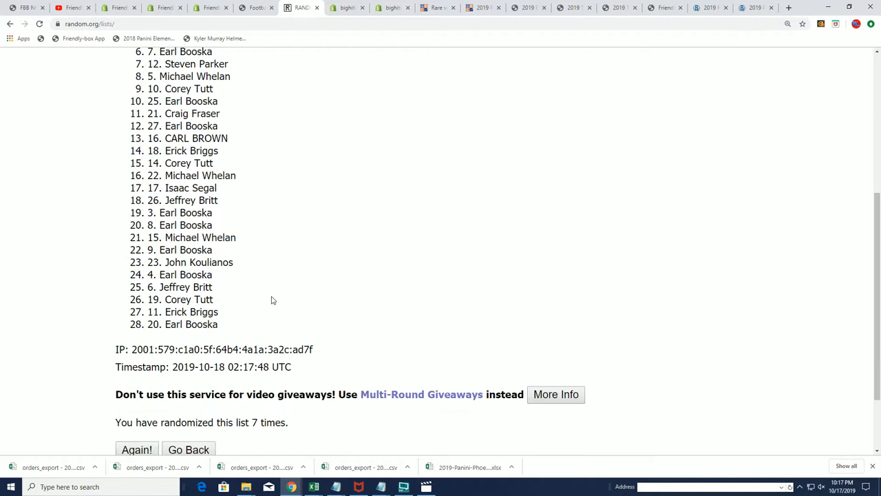